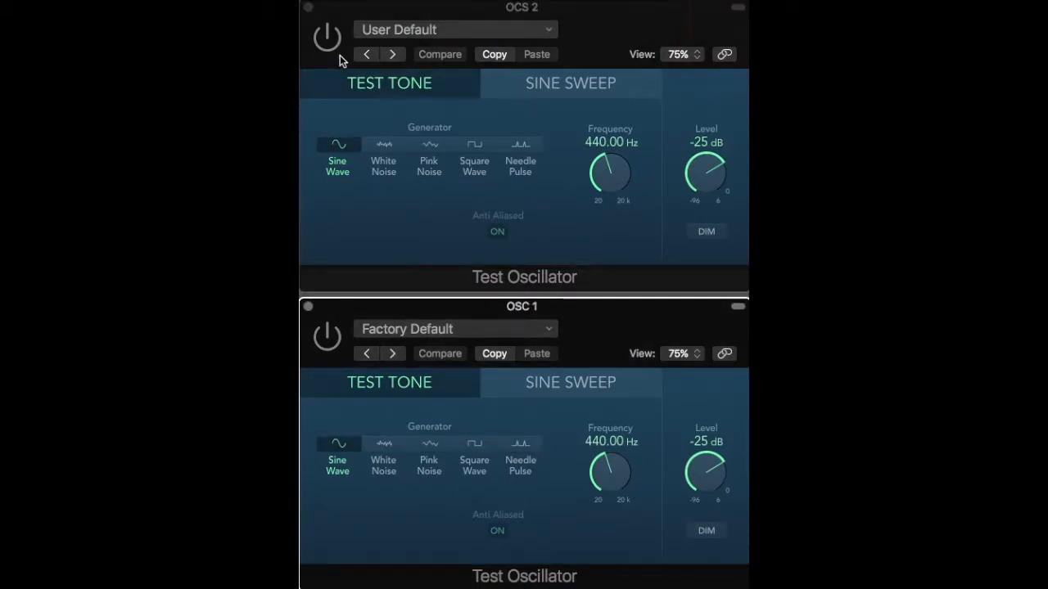
mouse_move(334, 46)
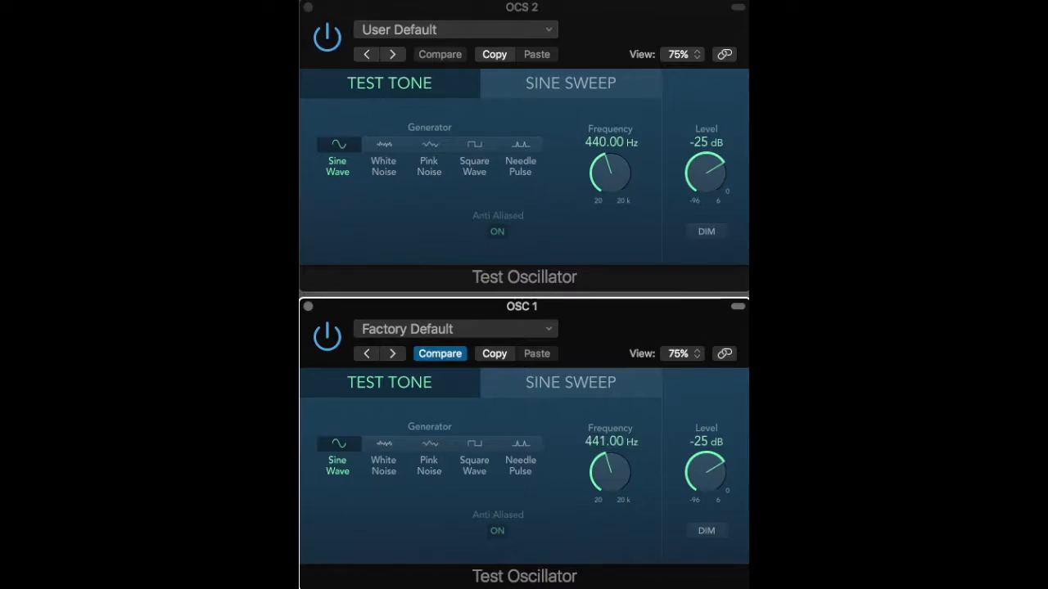
mouse_move(596, 439)
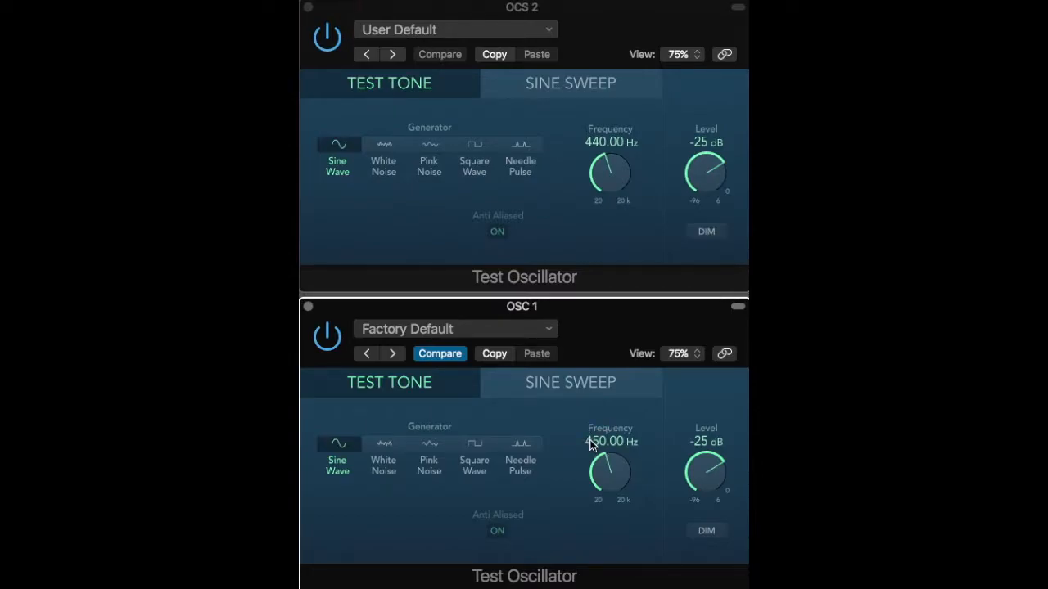
mouse_move(575, 426)
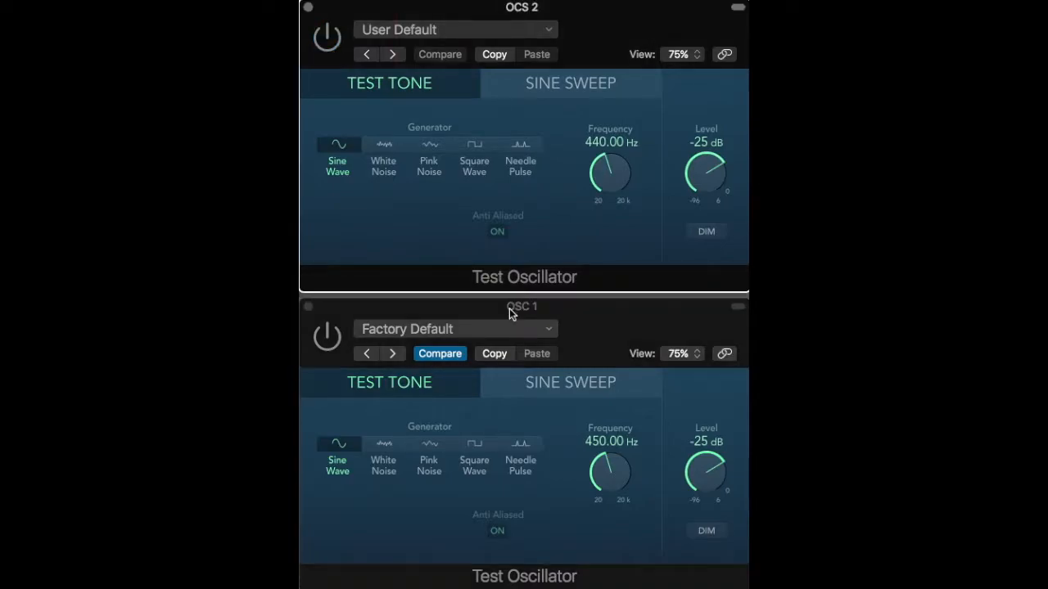
mouse_move(522, 318)
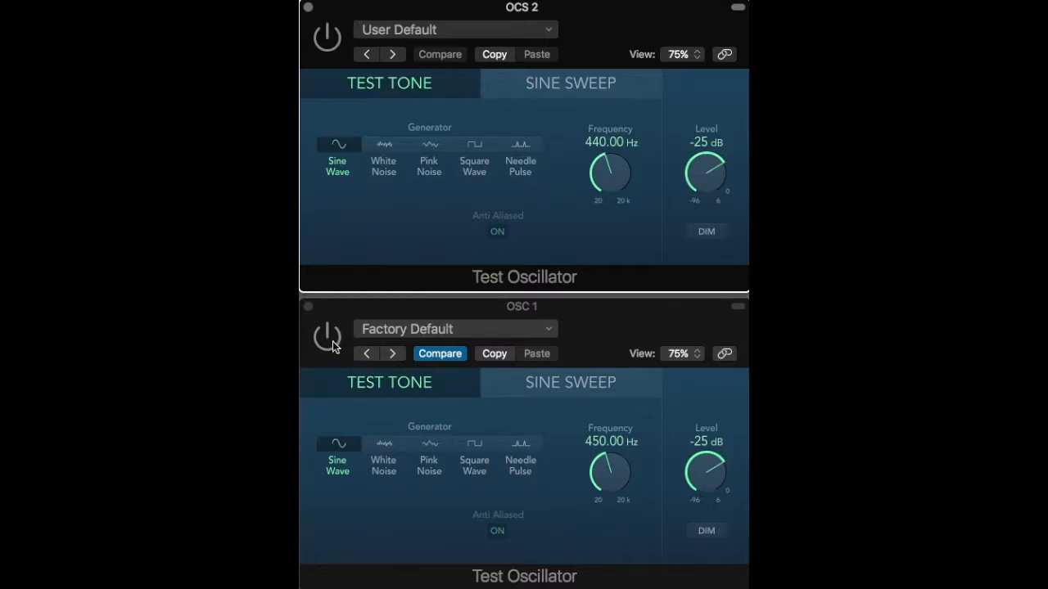
mouse_move(334, 348)
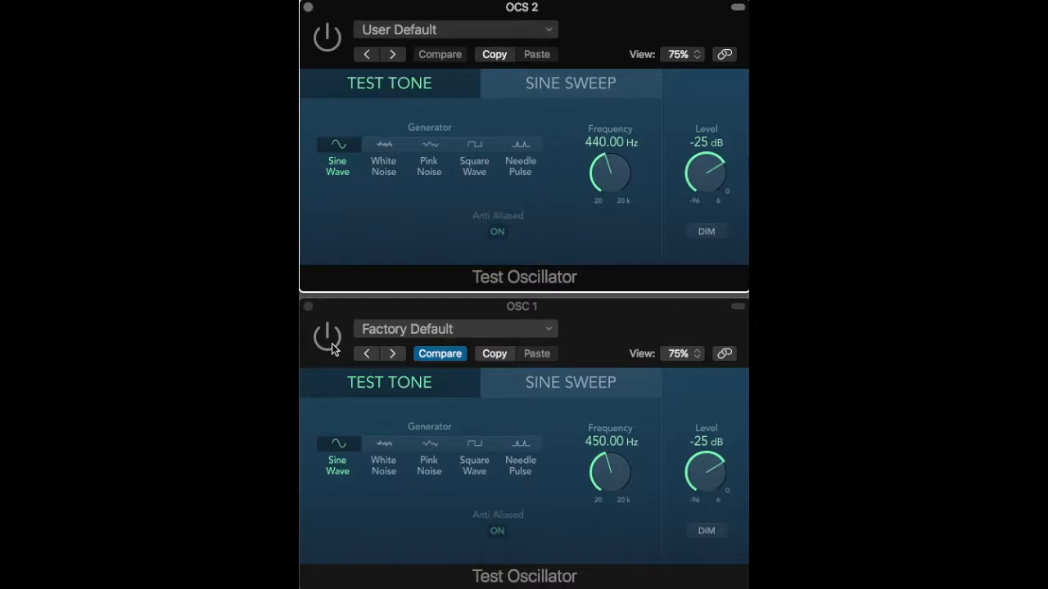
mouse_move(329, 337)
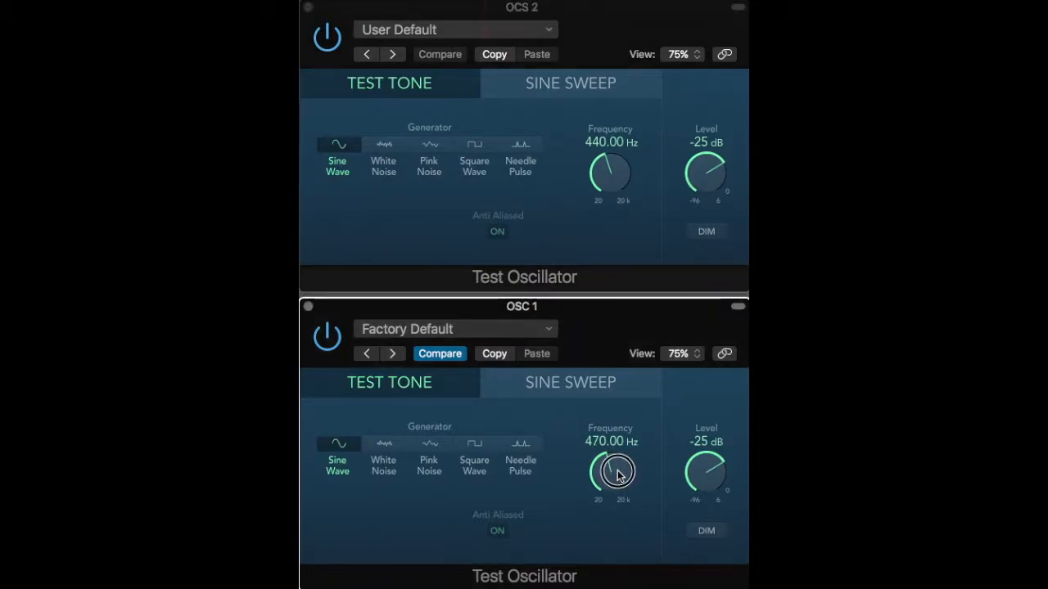
Step: Sweep OSC 1 from about 470 Hz up past 1000 Hz, then settle it at 620 Hz
left_click_drag(615, 475, 614, 458)
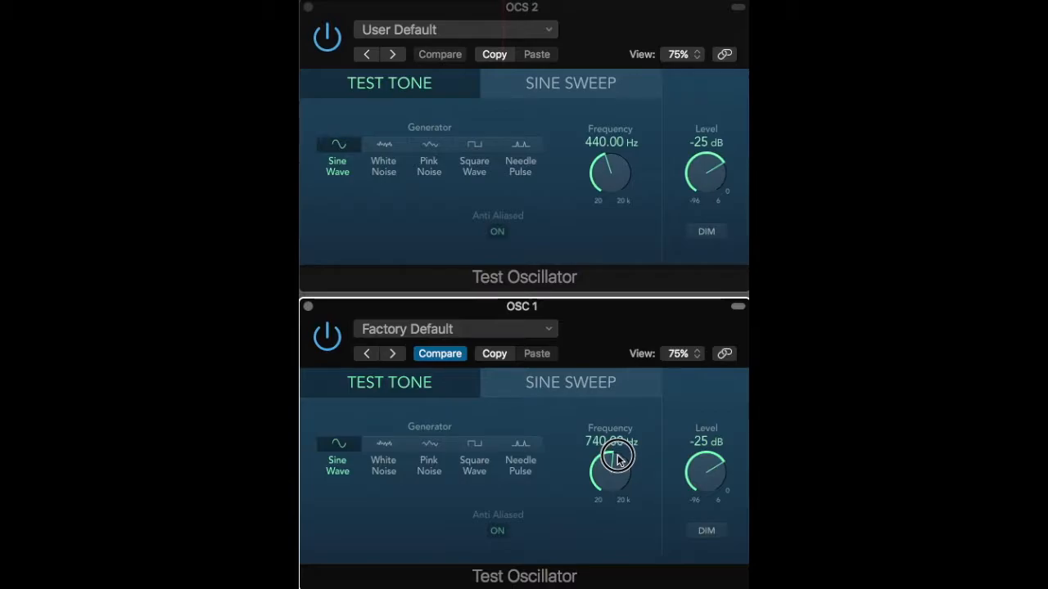
left_click_drag(609, 467, 614, 442)
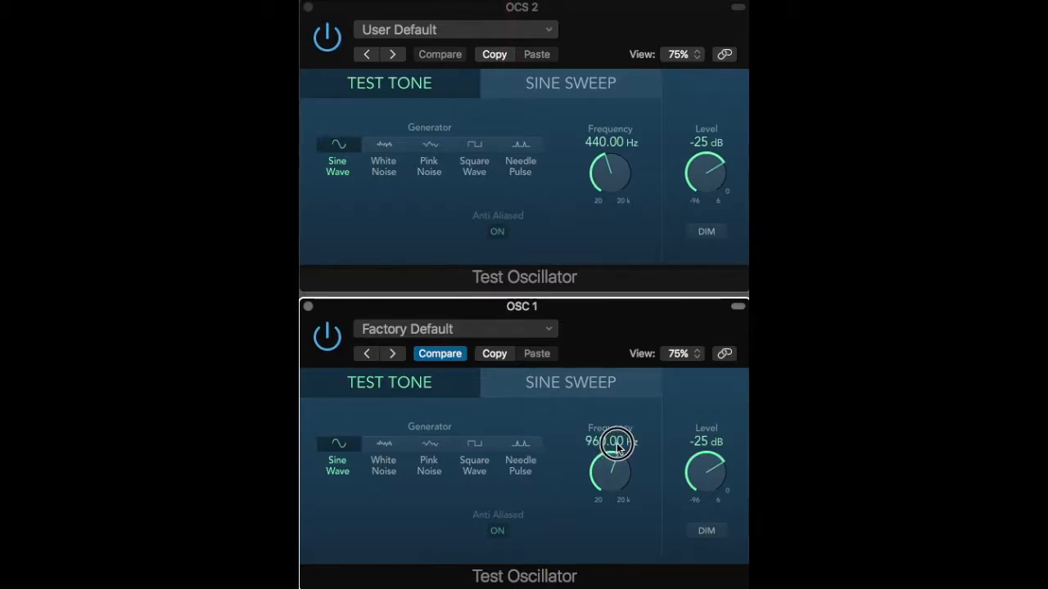
left_click_drag(610, 442, 616, 458)
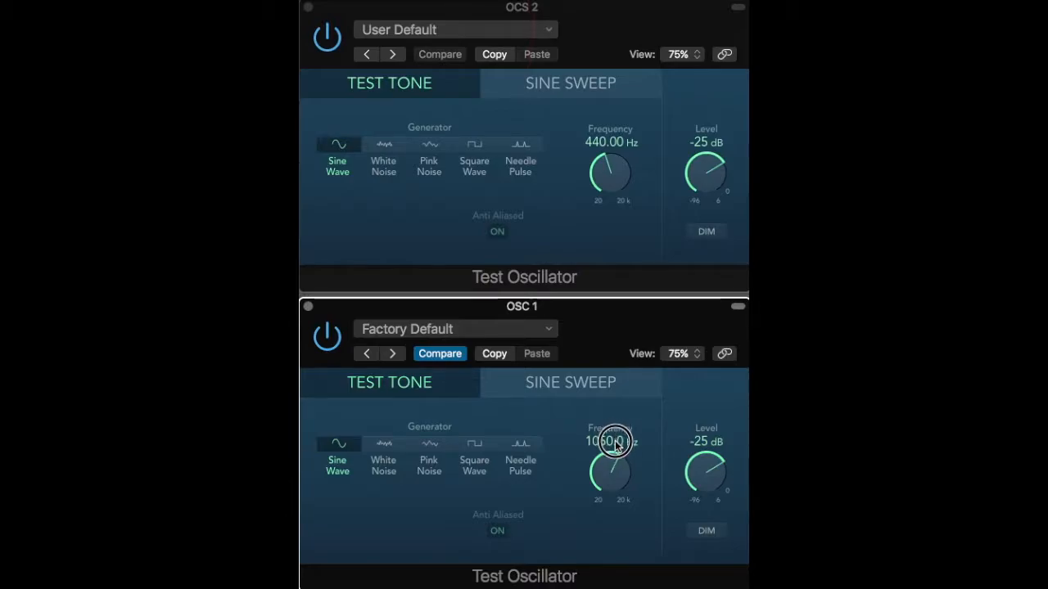
left_click_drag(614, 442, 616, 467)
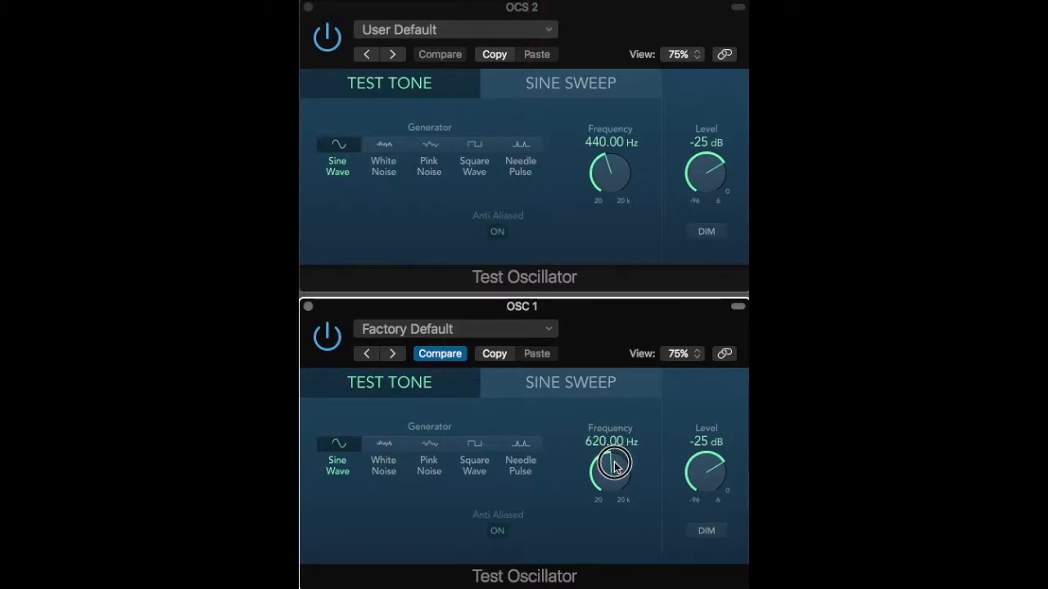